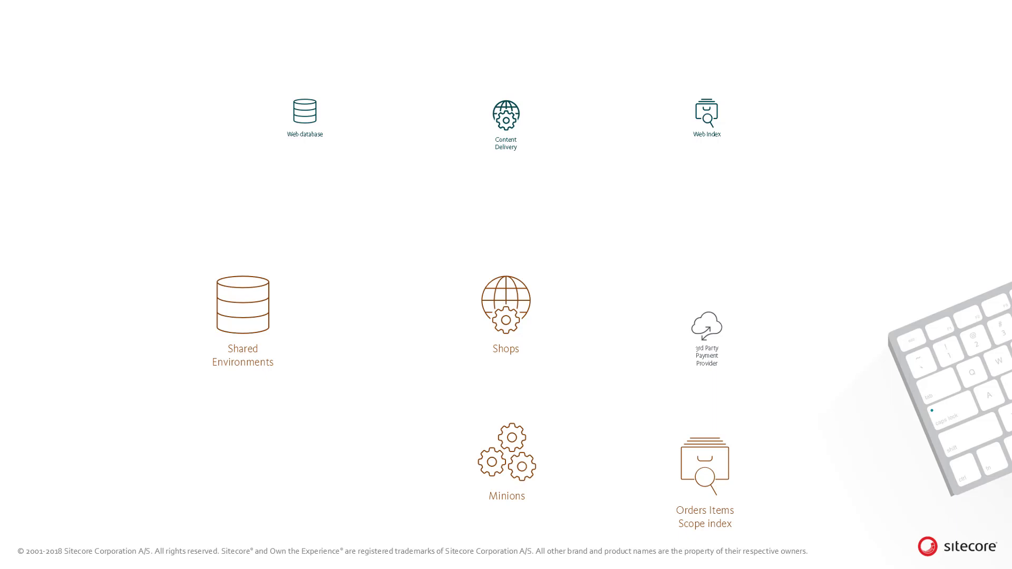
- Advance the slideshow to show the dashed box around Shared Environments and its connector to Minions
{"action": "left_click", "coordinate": [242, 304]}
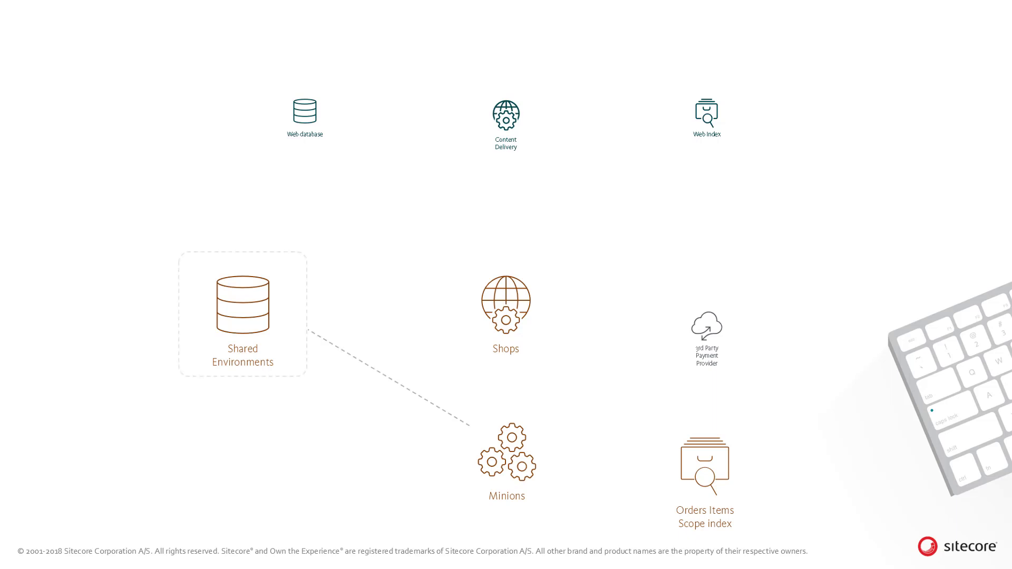